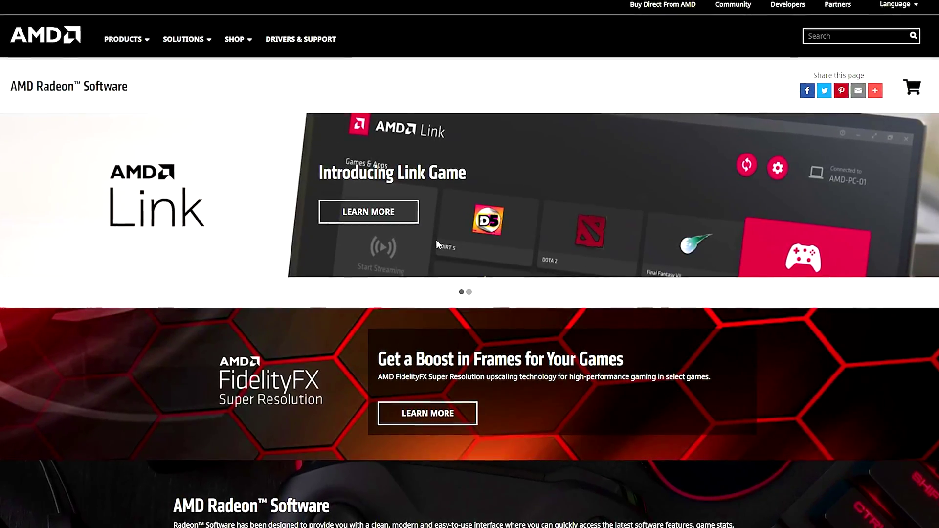
scroll("down", 3)
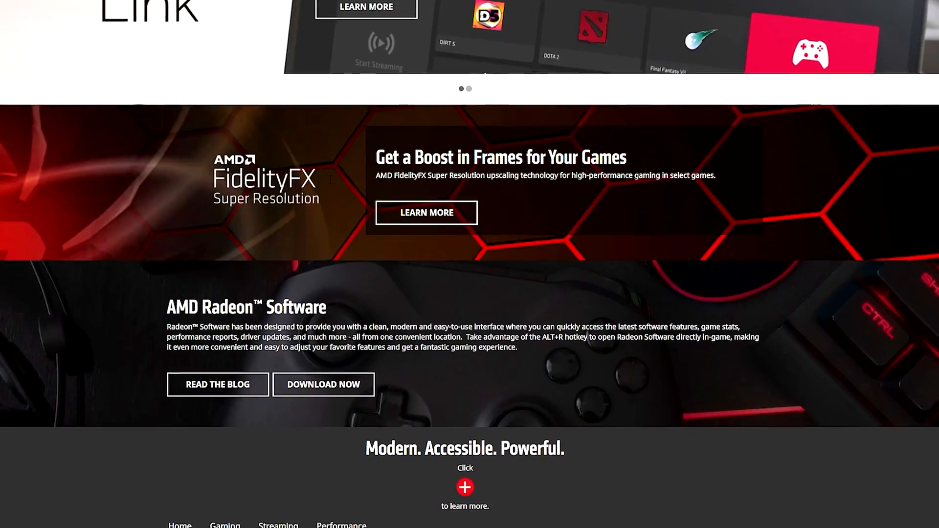